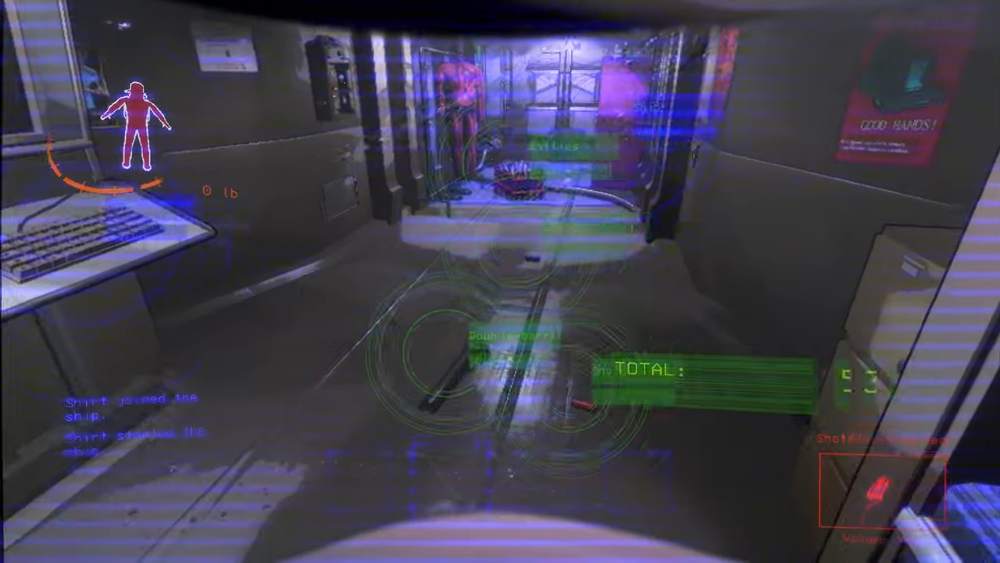
mouse_move(500, 282)
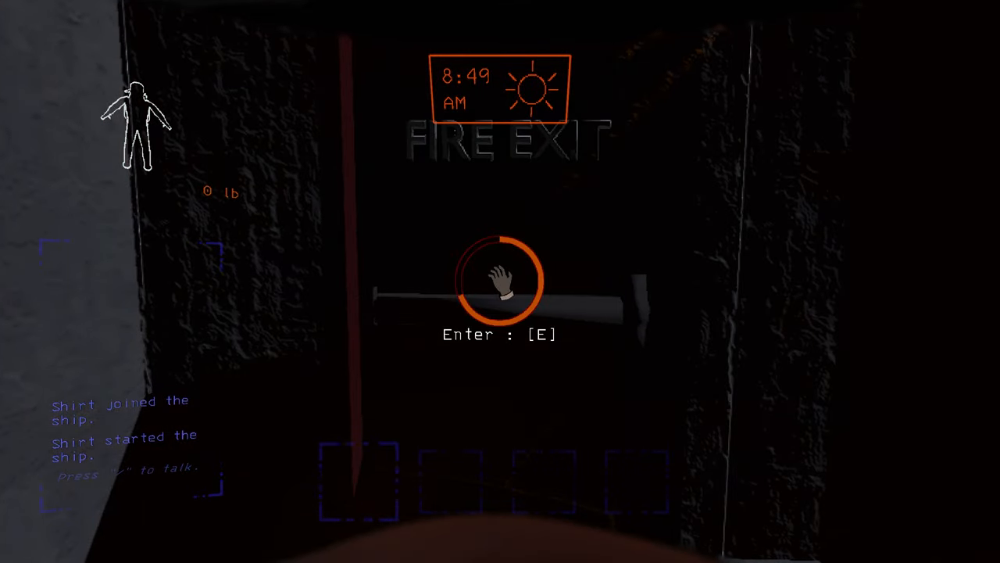
key(e)
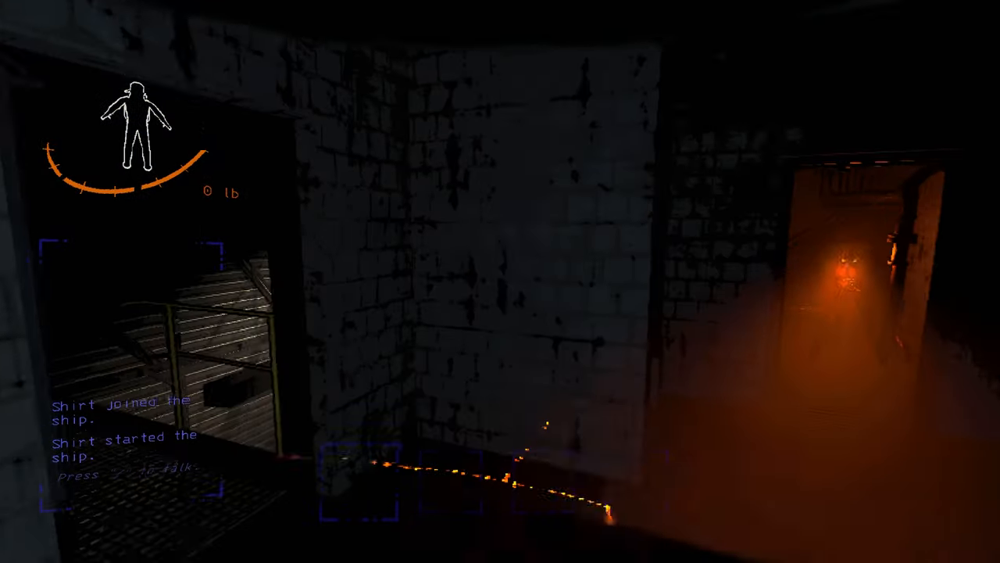
mouse_move(500, 281)
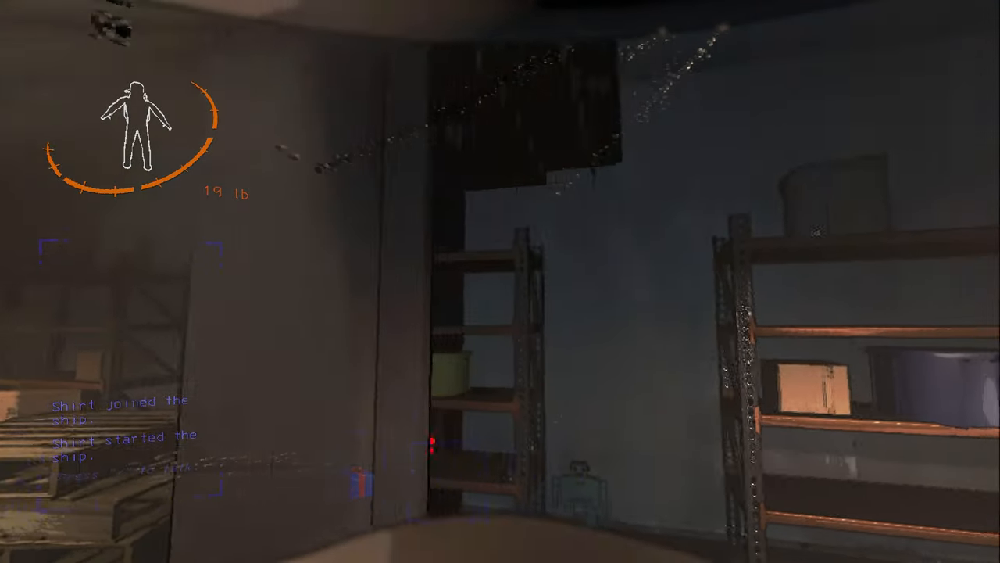
mouse_move(500, 281)
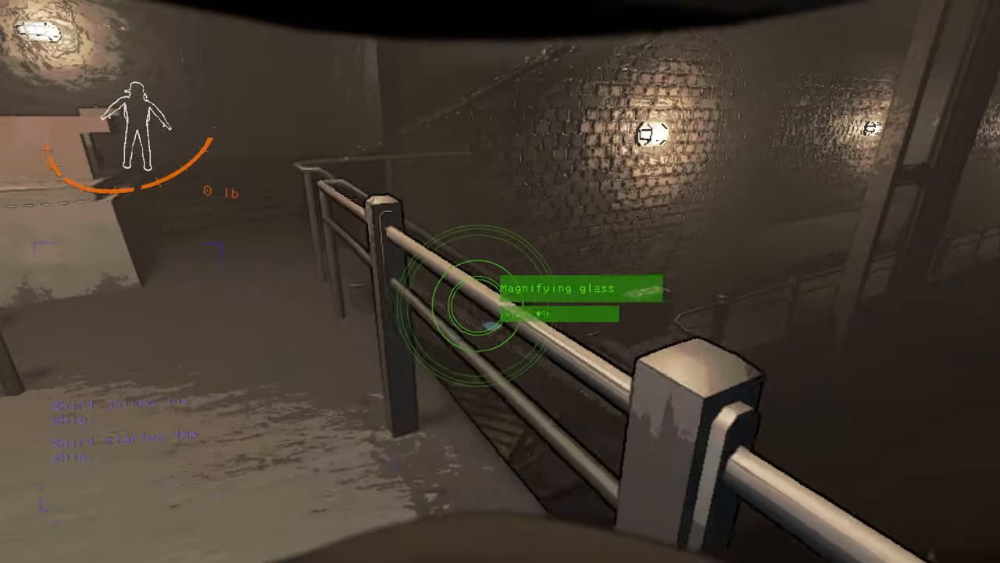
click(508, 305)
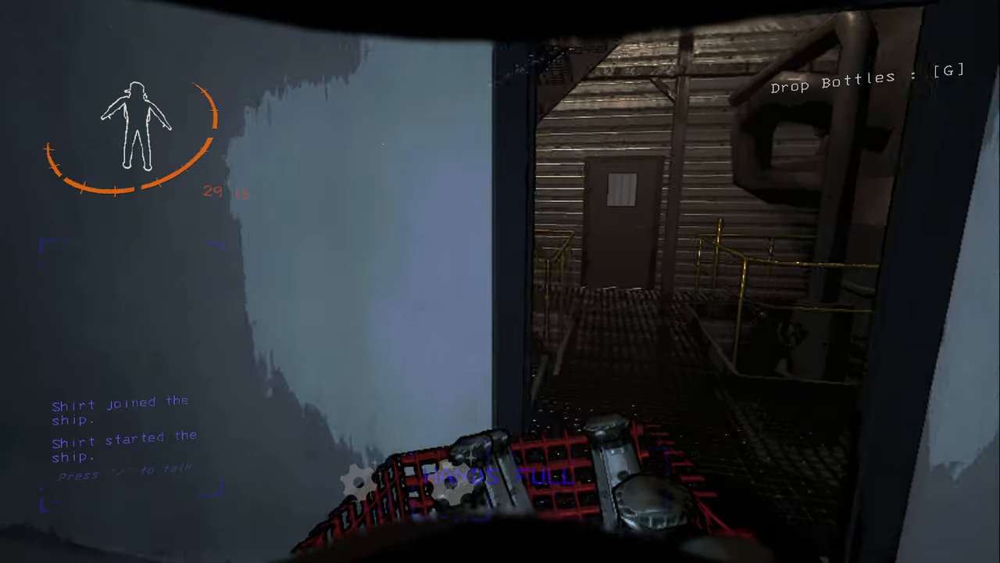
mouse_move(500, 281)
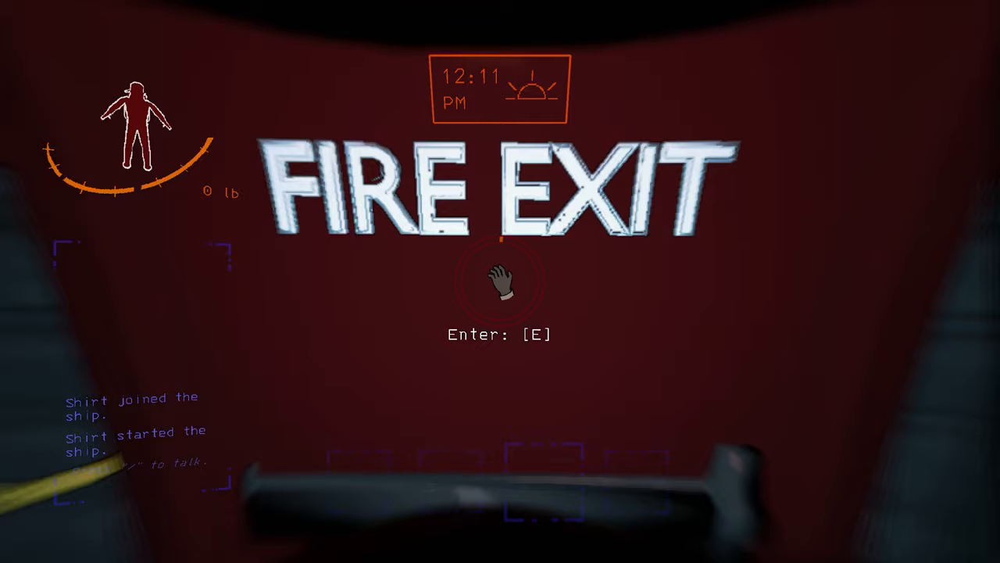
key(e)
text(com)
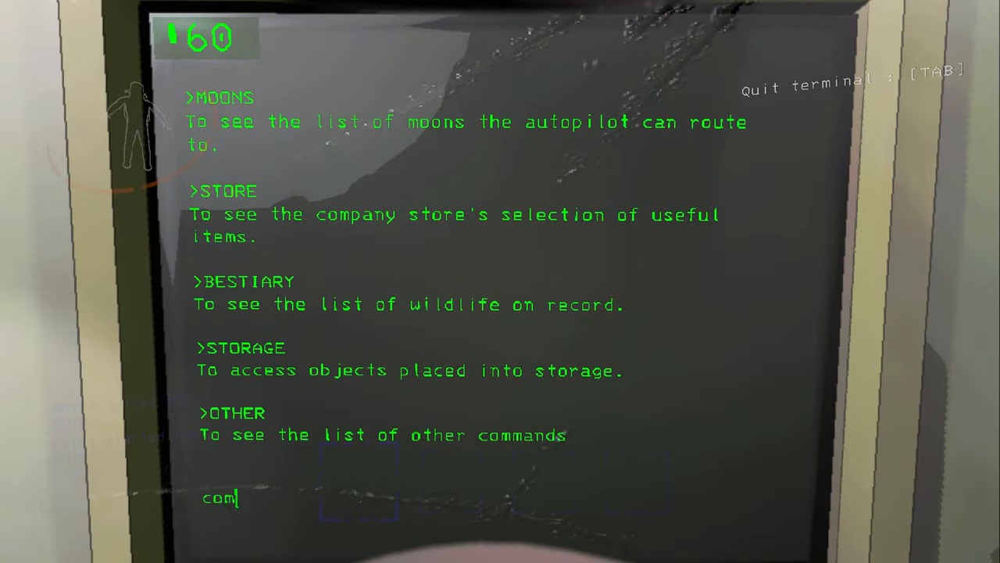
key(Tab)
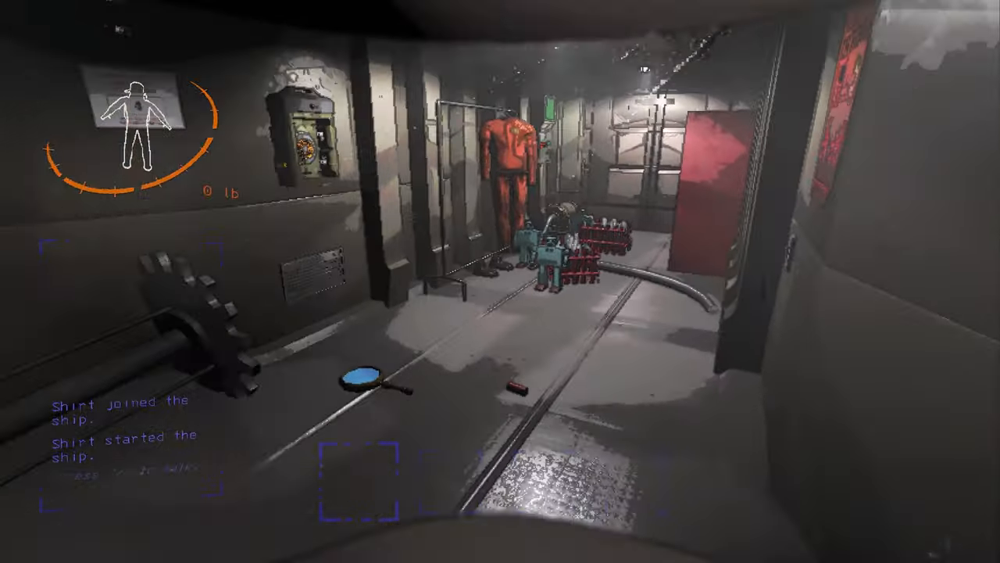